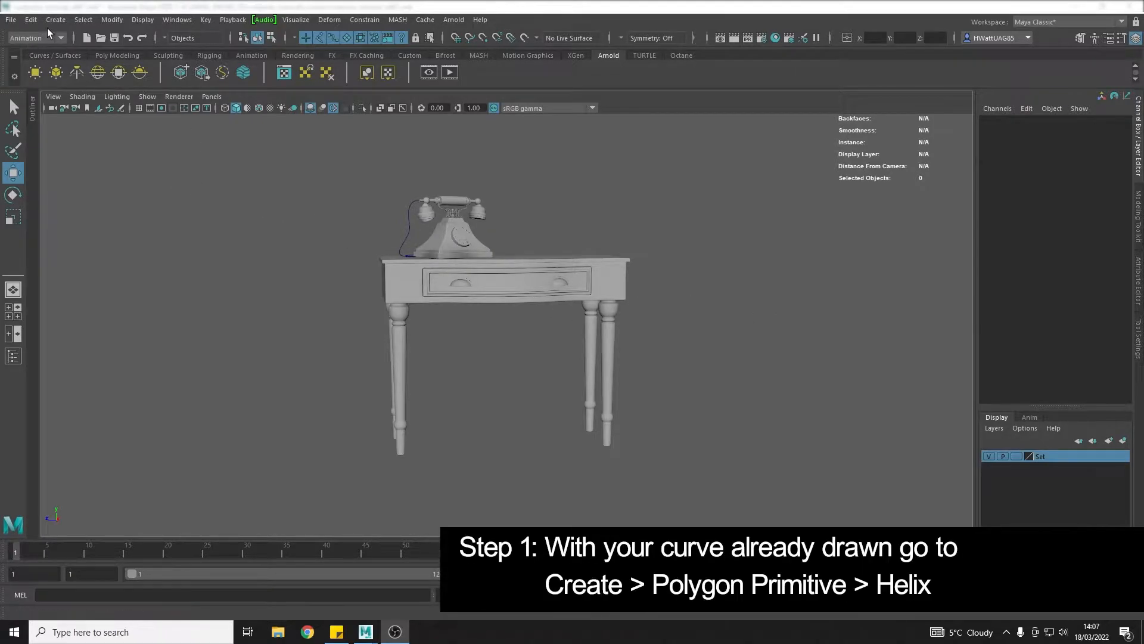
{"action": "mouse_move", "coordinate": [104, 90]}
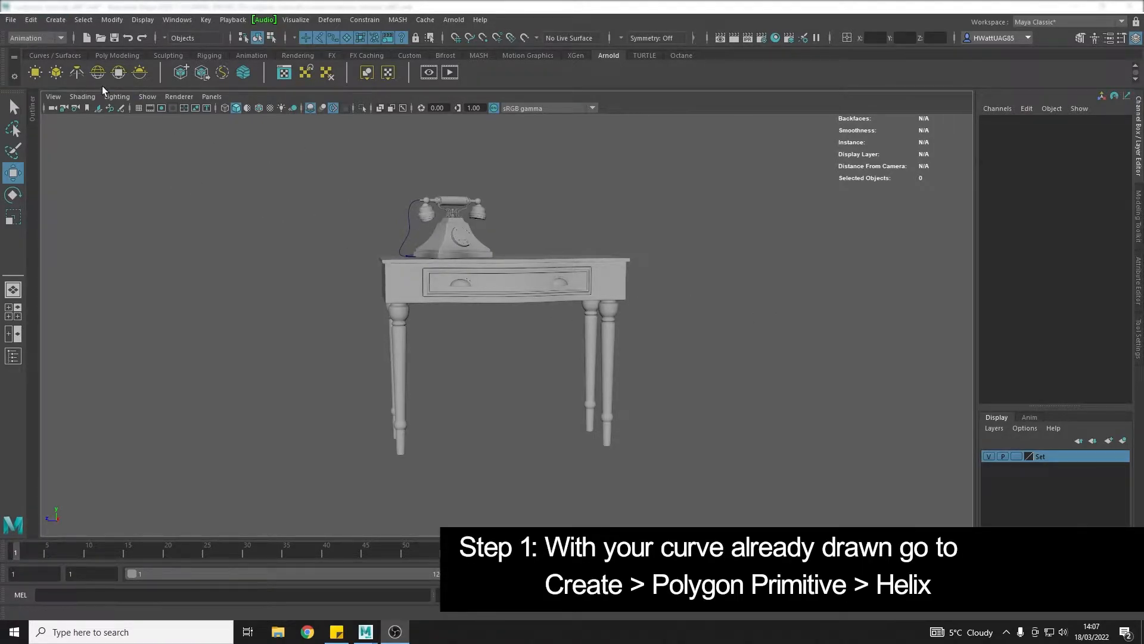
Add a polygon helix from Create > Polygon Primitives next to the telephone.
{"action": "left_click", "coordinate": [55, 19]}
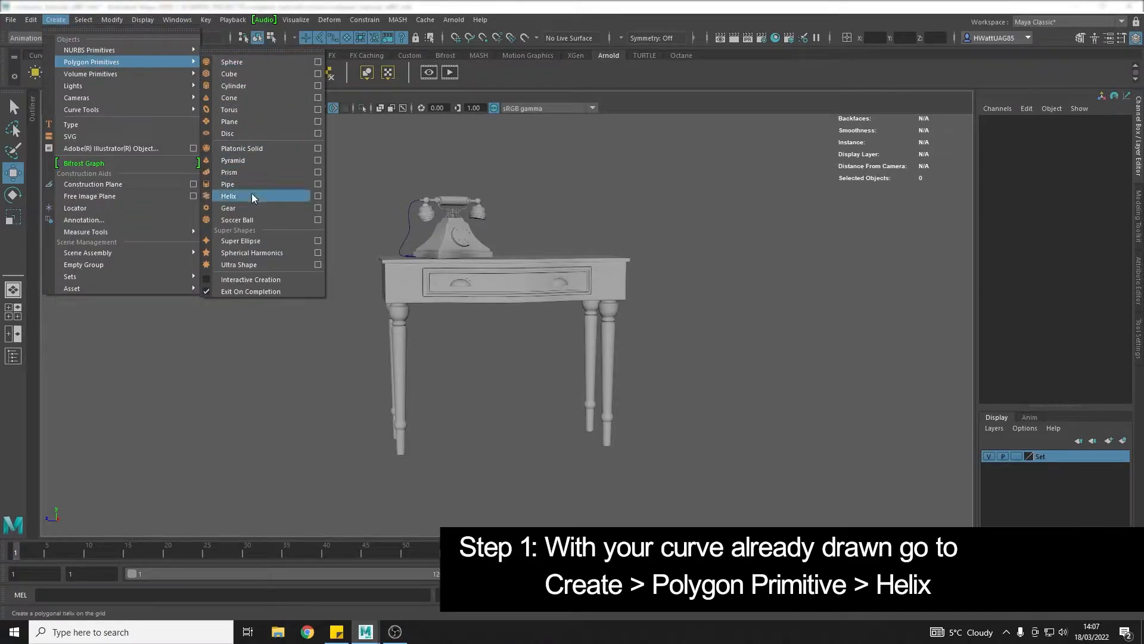
{"action": "left_click", "coordinate": [228, 196]}
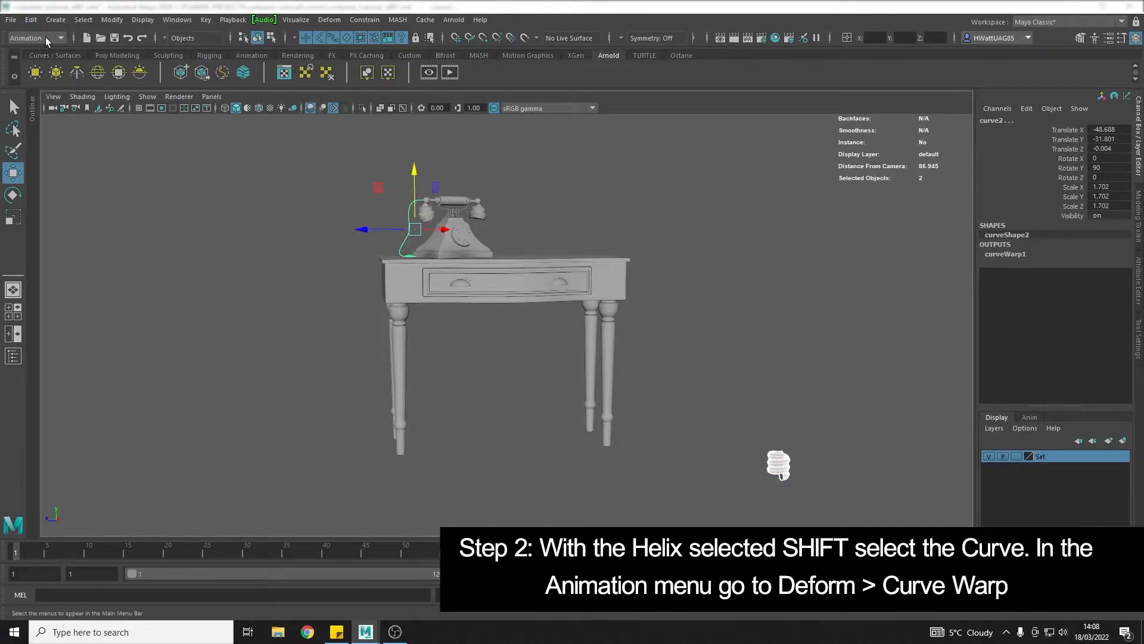
Apply Deform > Curve Warp so the helix follows the telephone cord curve.
{"action": "left_click", "coordinate": [328, 20]}
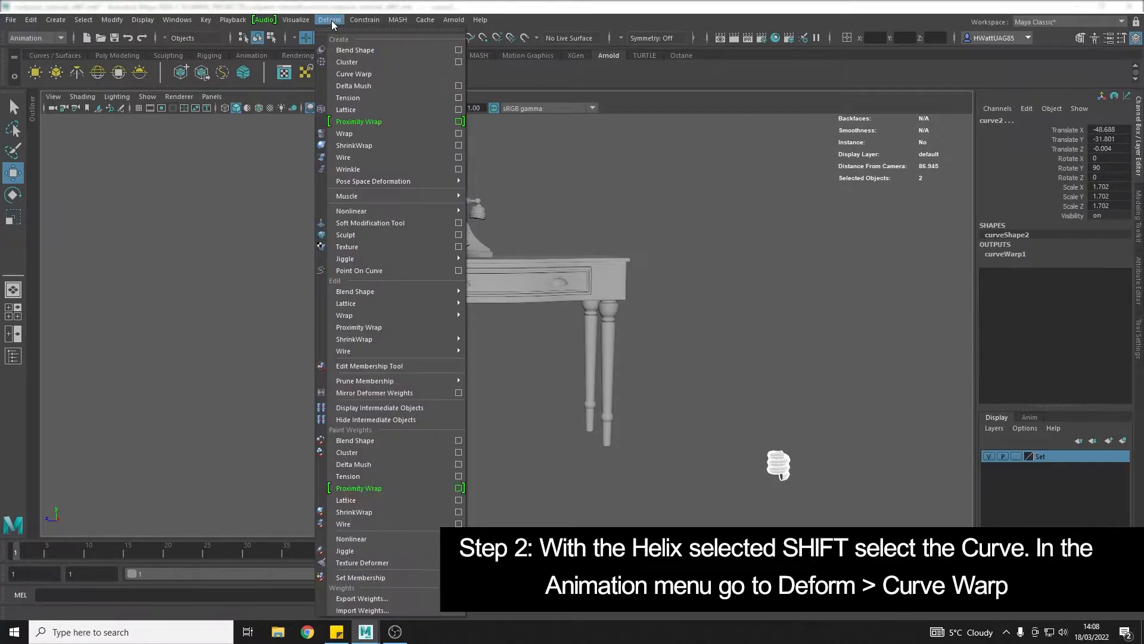
{"action": "left_click", "coordinate": [354, 73]}
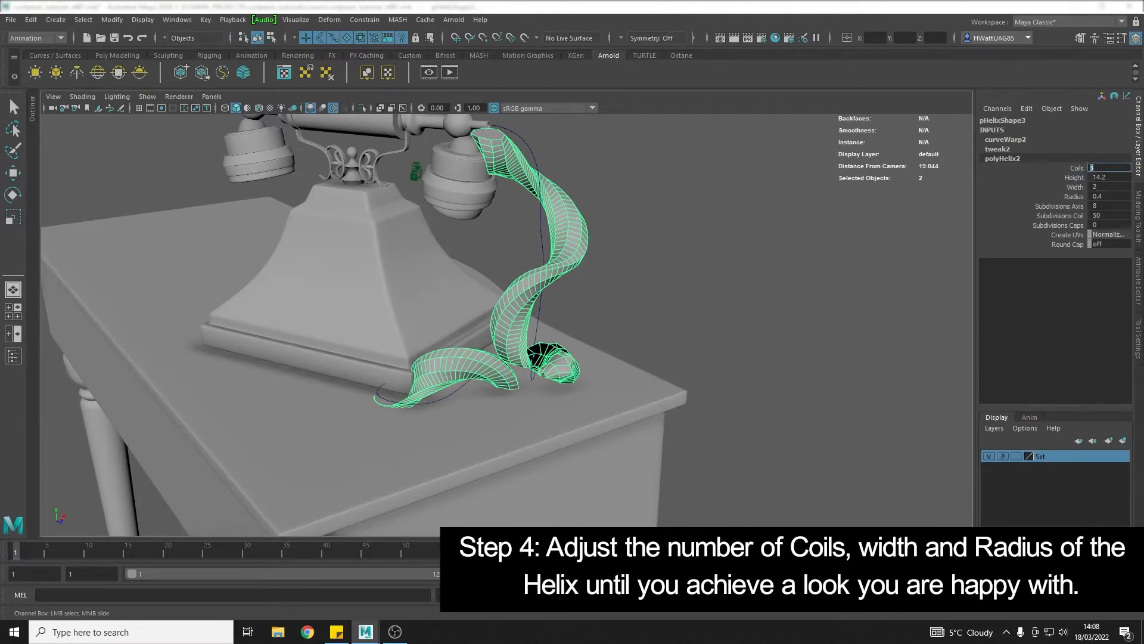
Set the polyHelix2 Coils value to 75 in the Channel Box.
{"action": "type", "text": "75"}
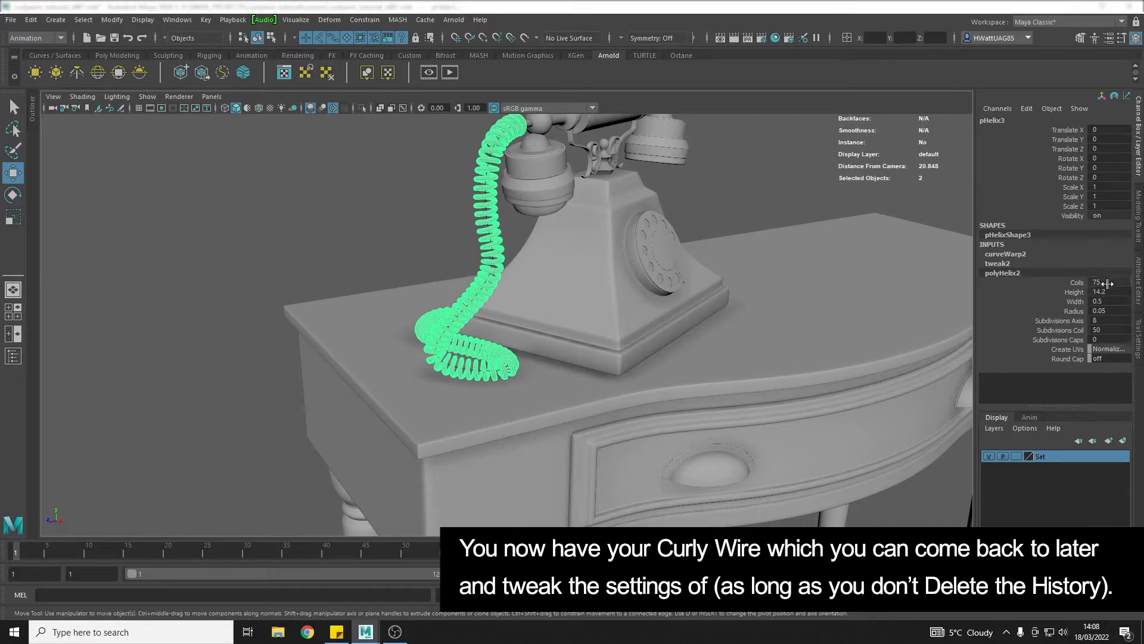
Reduce the helix to 50 coils with a 0.3 width.
{"action": "left_click", "coordinate": [1072, 300]}
{"action": "type", "text": "0.3"}
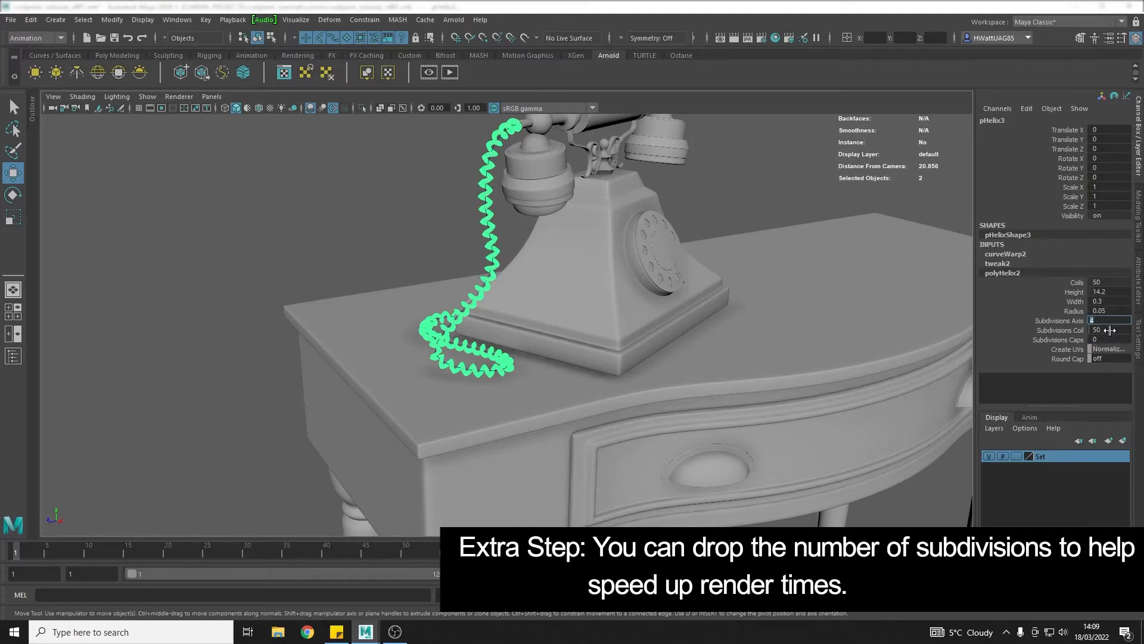
Select the coiled wire in the viewport to apply the lowered subdivisions.
{"action": "left_click", "coordinate": [493, 232]}
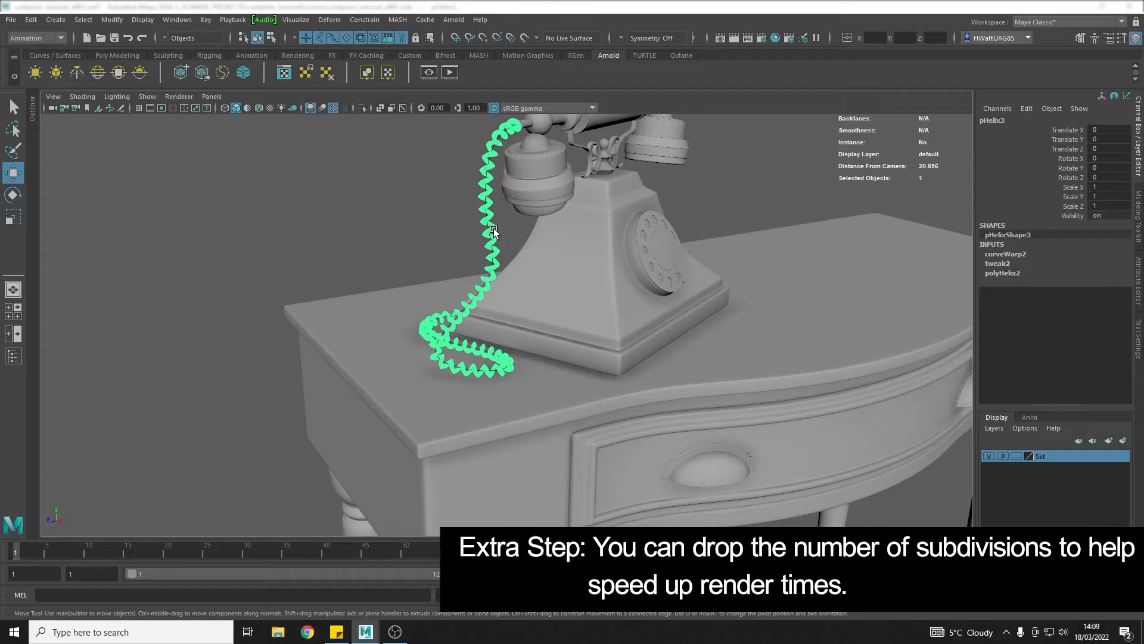